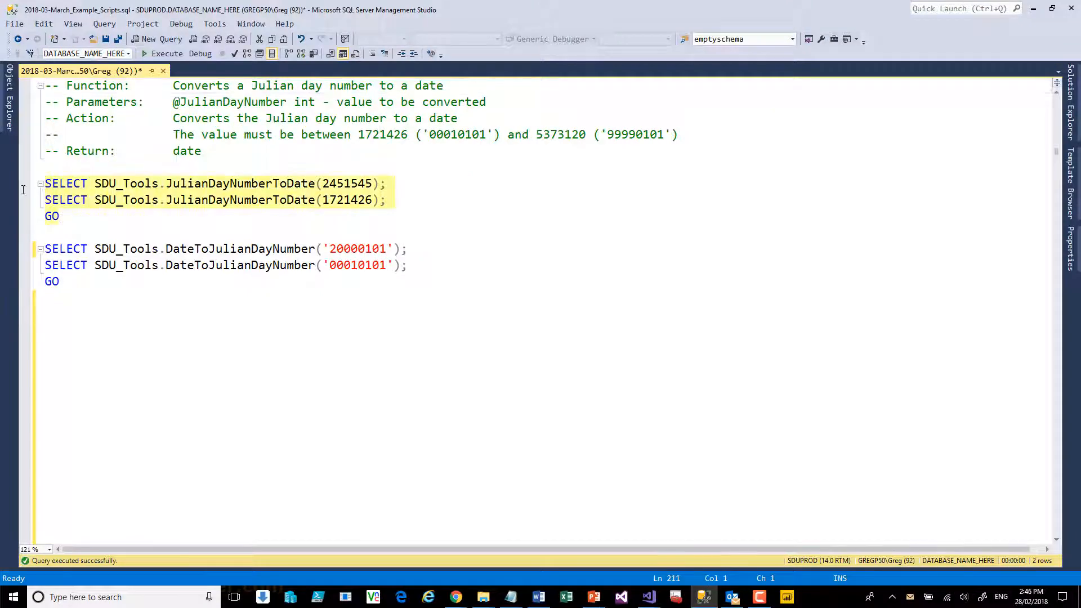
# Execute both JulianDayNumberToDate queries, returning 2000-01-01 and 0001-01-01 in the results grid.
pyautogui.click(167, 53)
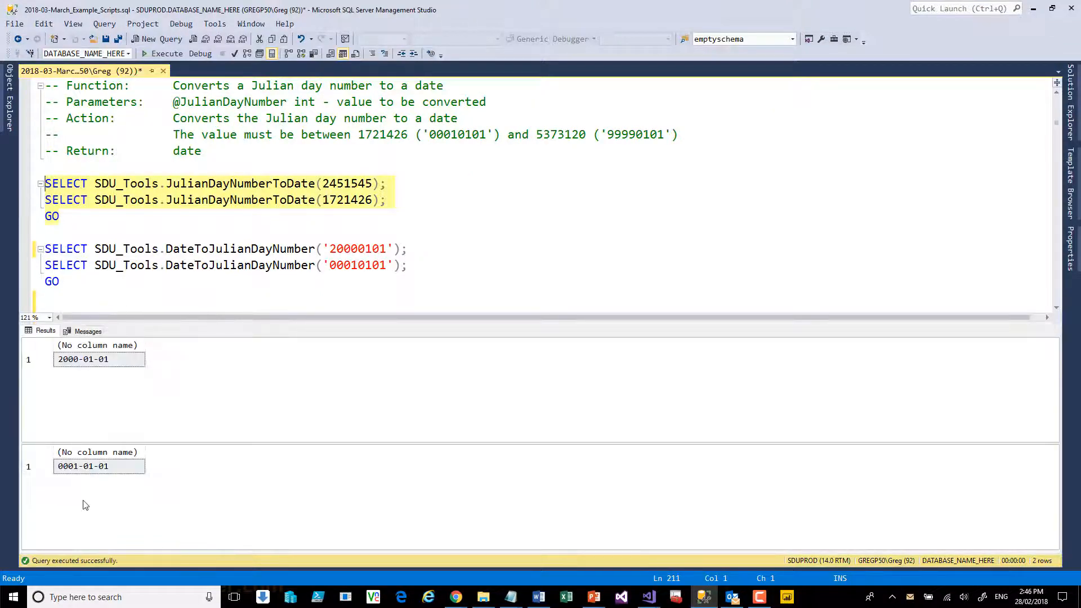